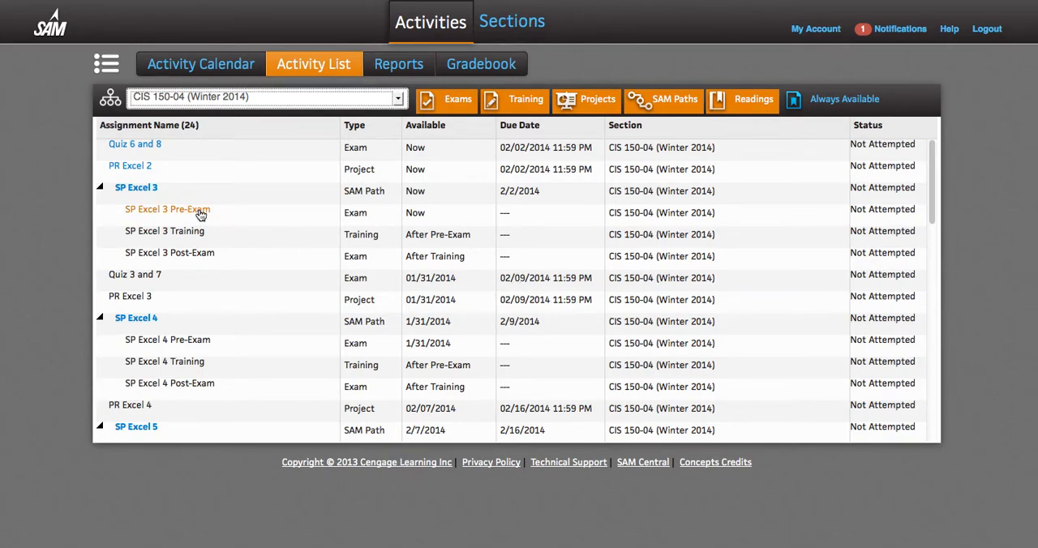
- Select SP Excel 3 Pre-Exam in the Activity List and start it
click(167, 209)
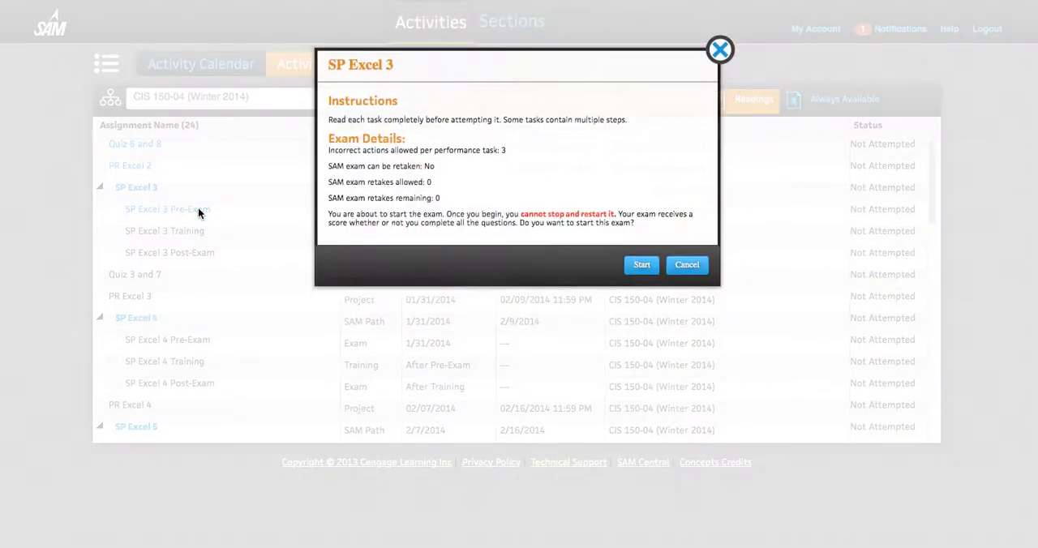
click(641, 265)
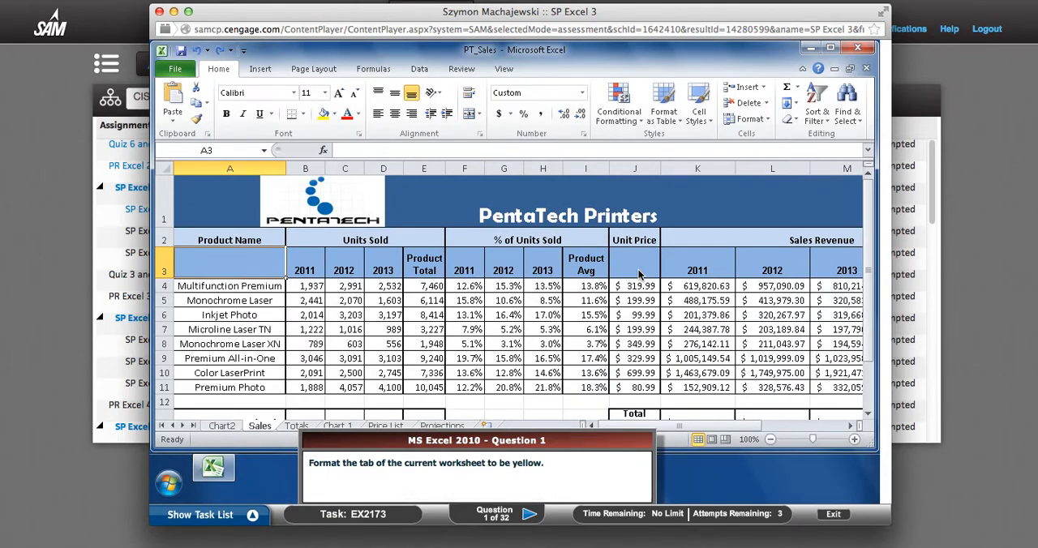
mouse_move(566, 515)
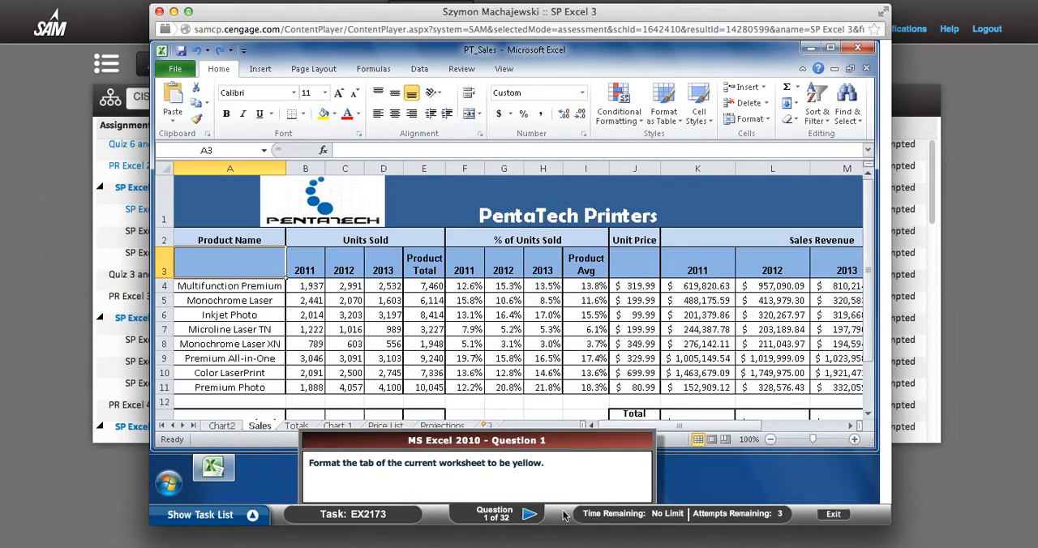
- Skip ahead a question, exit the pre-exam with Yes, and close the 0% score summary
click(530, 514)
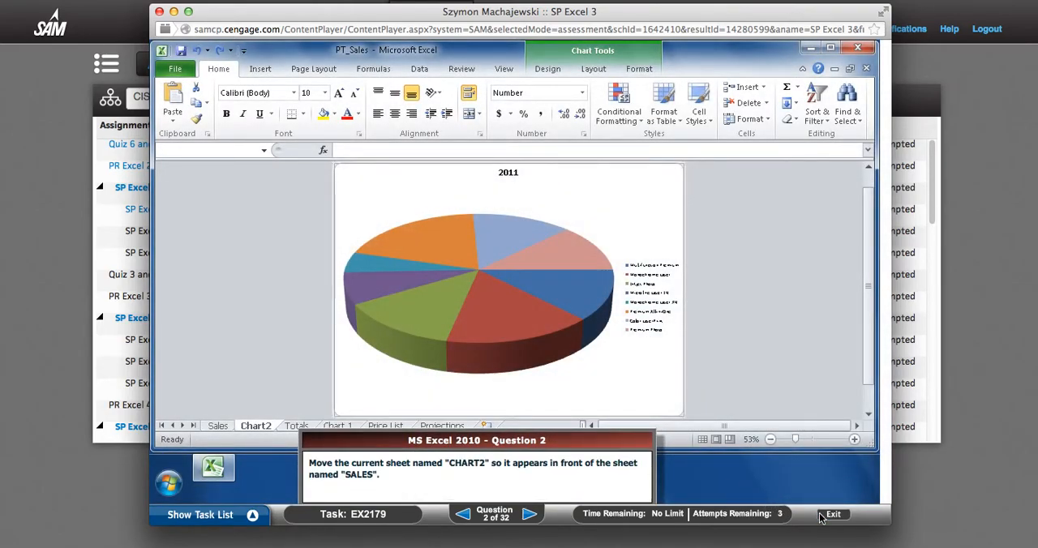
click(832, 514)
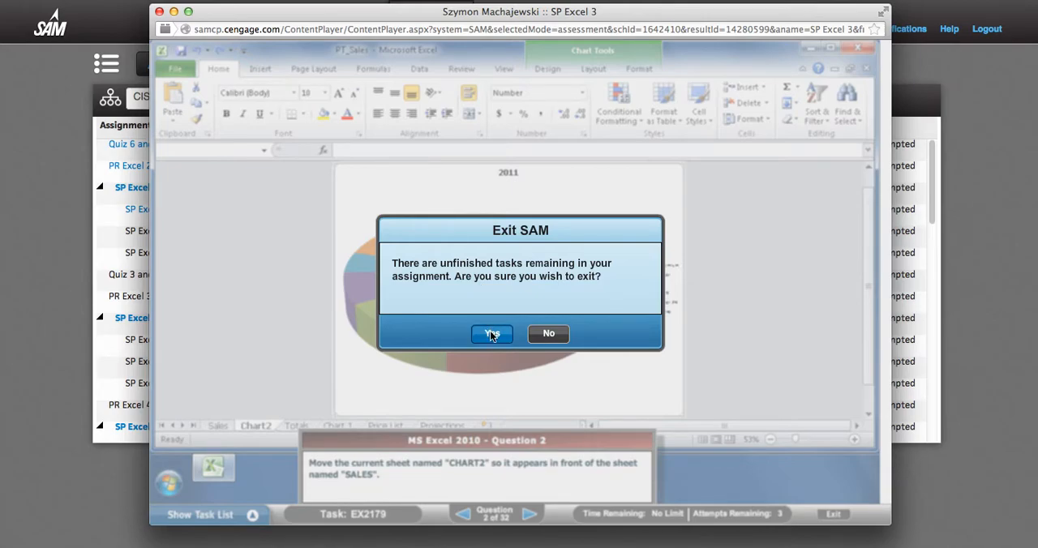
click(492, 333)
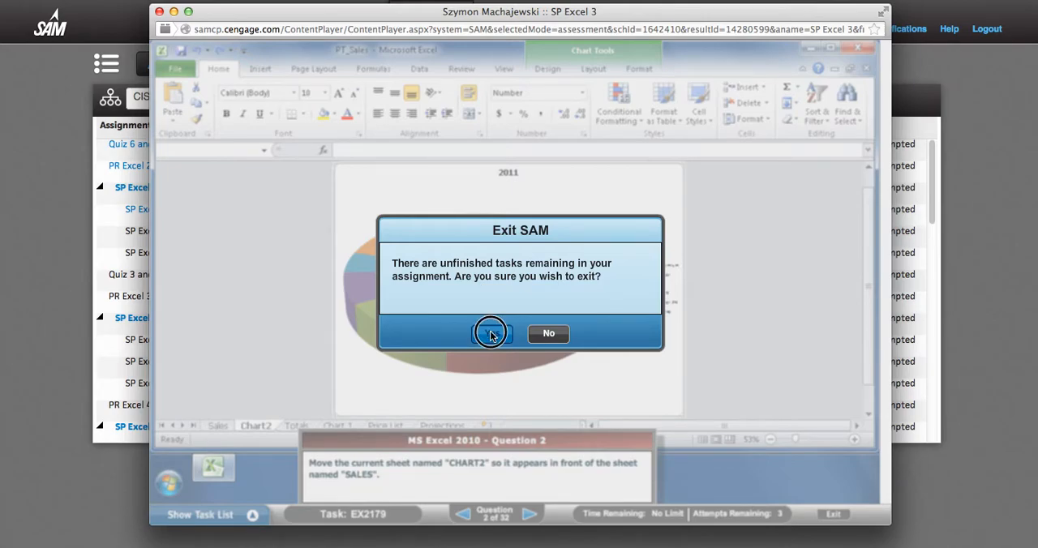
click(491, 333)
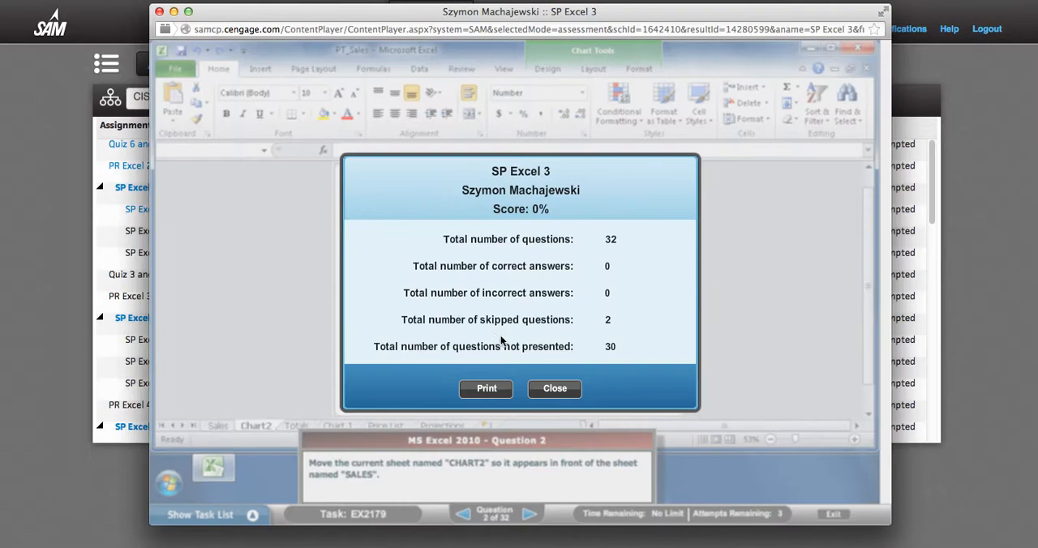
click(555, 388)
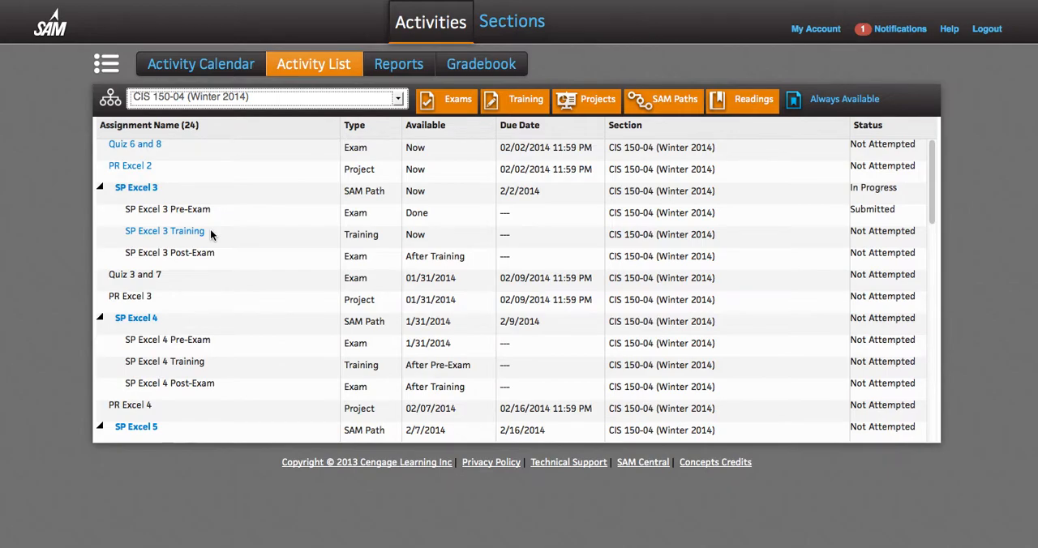
mouse_move(195, 235)
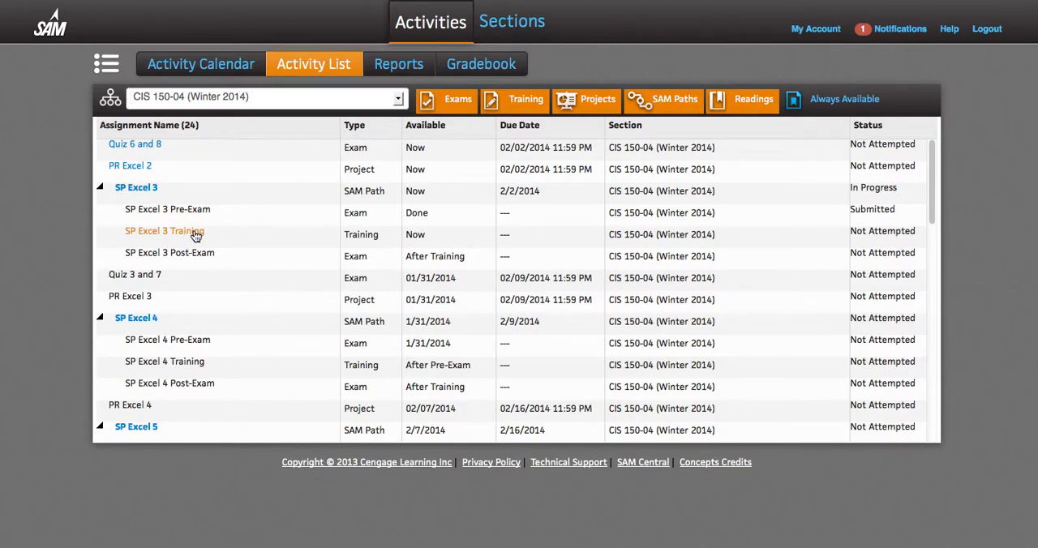
- Open SP Excel 3 Training, collapse the task list, and dismiss the Format worksheet tabs intro
click(162, 231)
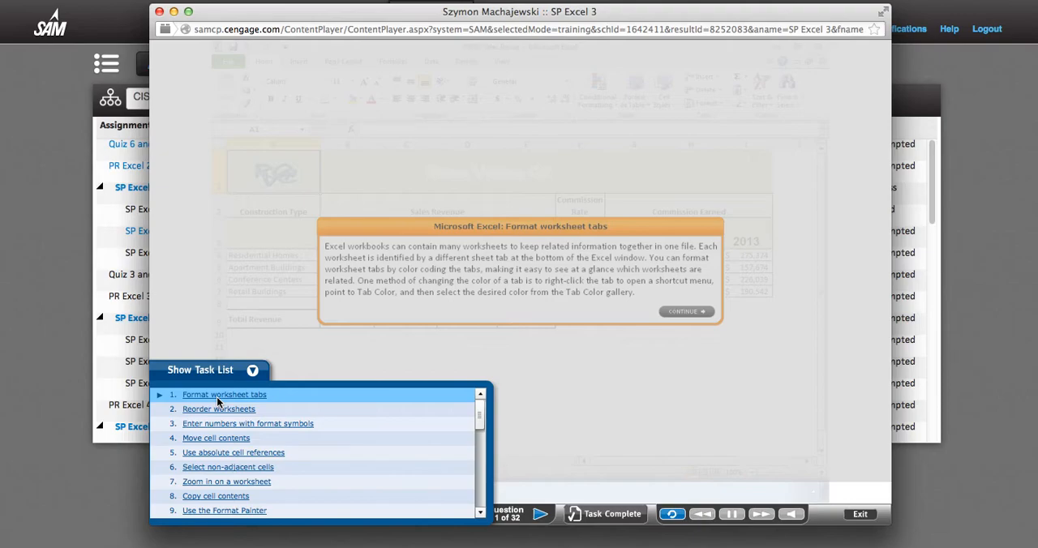
mouse_move(159, 397)
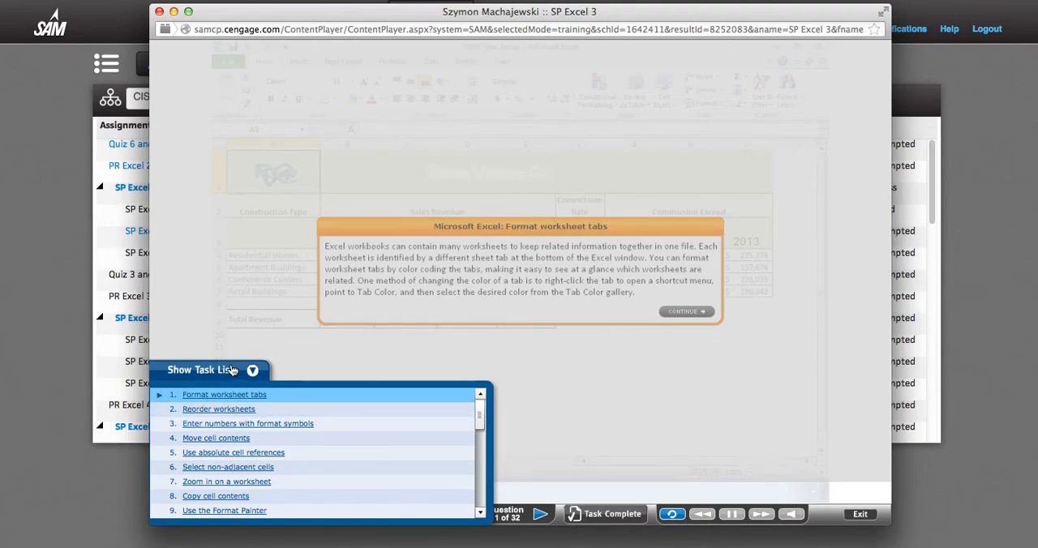
click(200, 369)
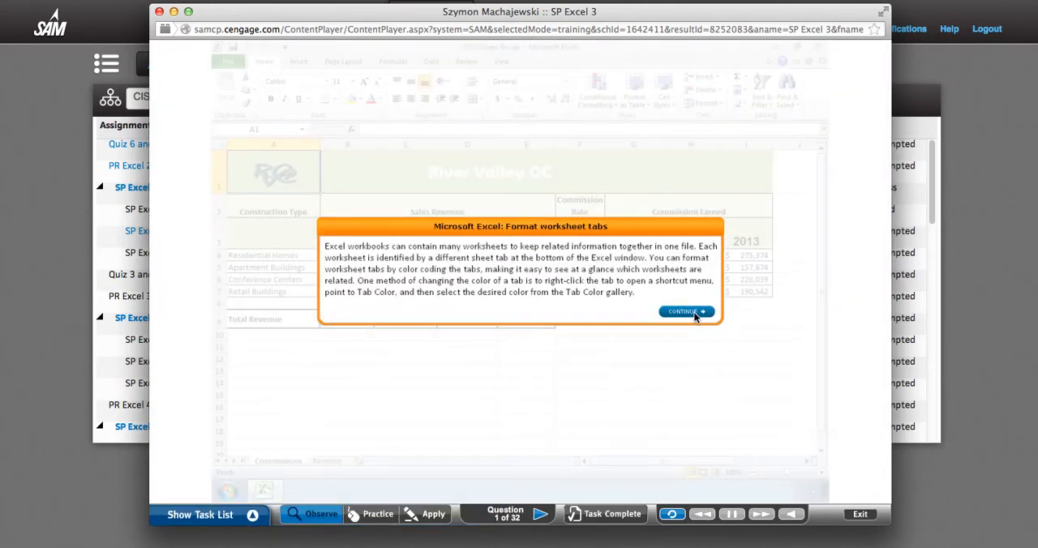
click(682, 311)
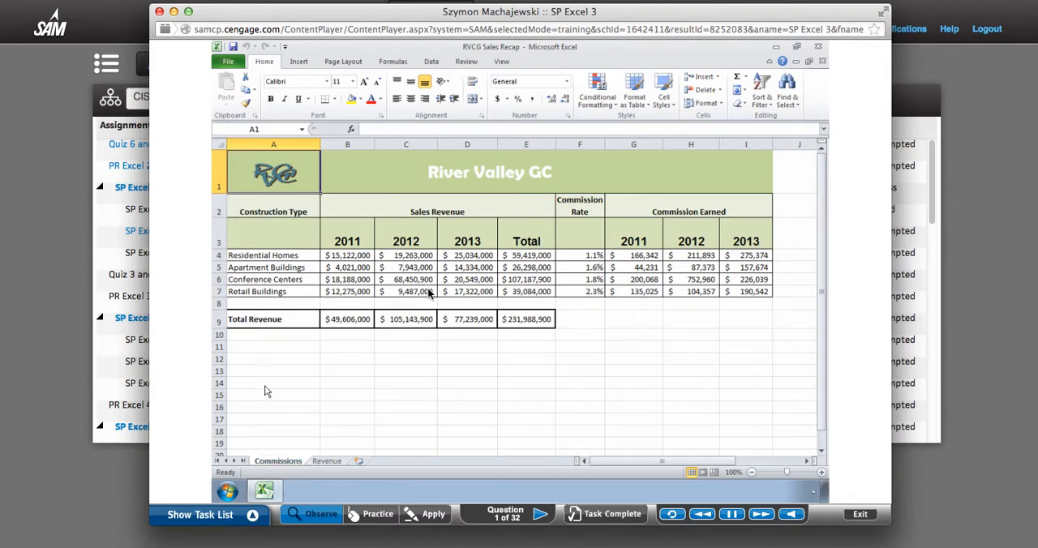
- Watch the Observe demo of the sheet tab shortcut menu, then switch to Practice mode
right_click(278, 460)
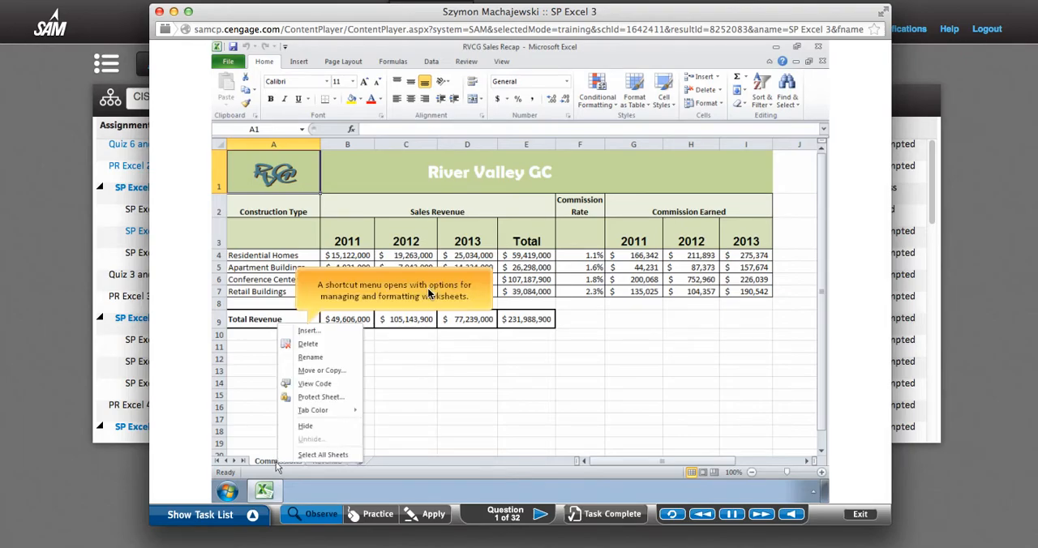
mouse_move(377, 513)
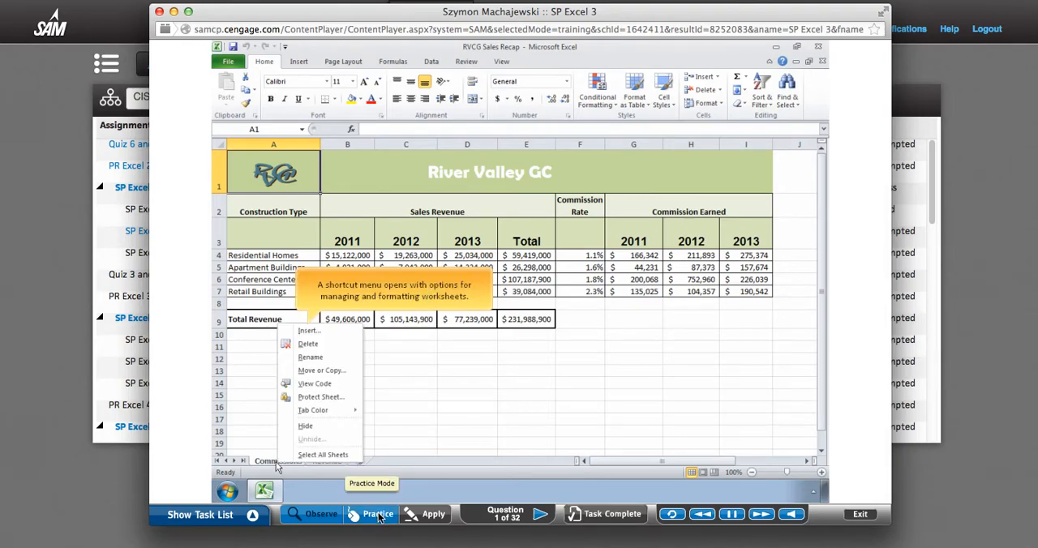
click(377, 513)
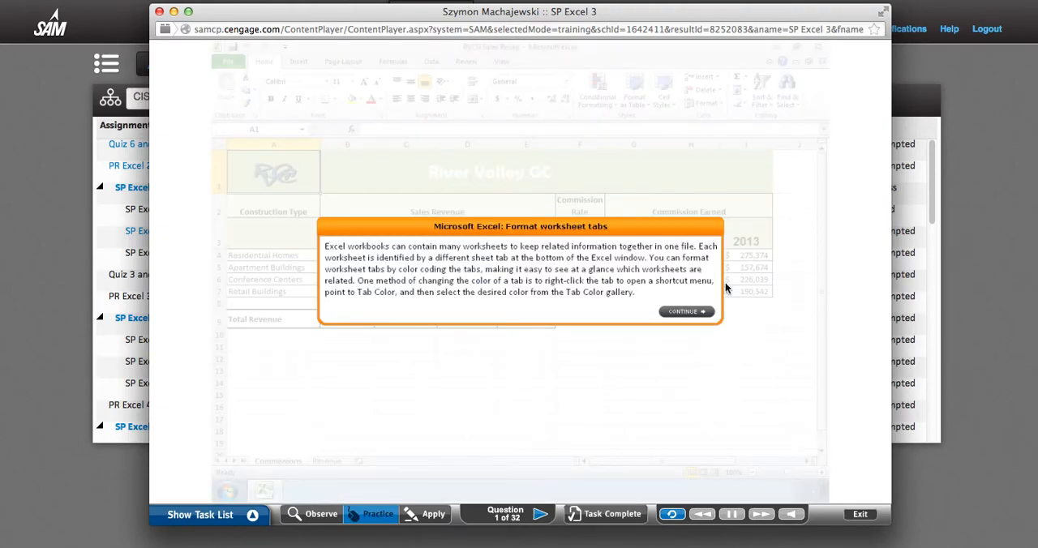
- Attempt the Commissions tab practice, dismiss the Incorrect notice, and expand the task list
click(685, 311)
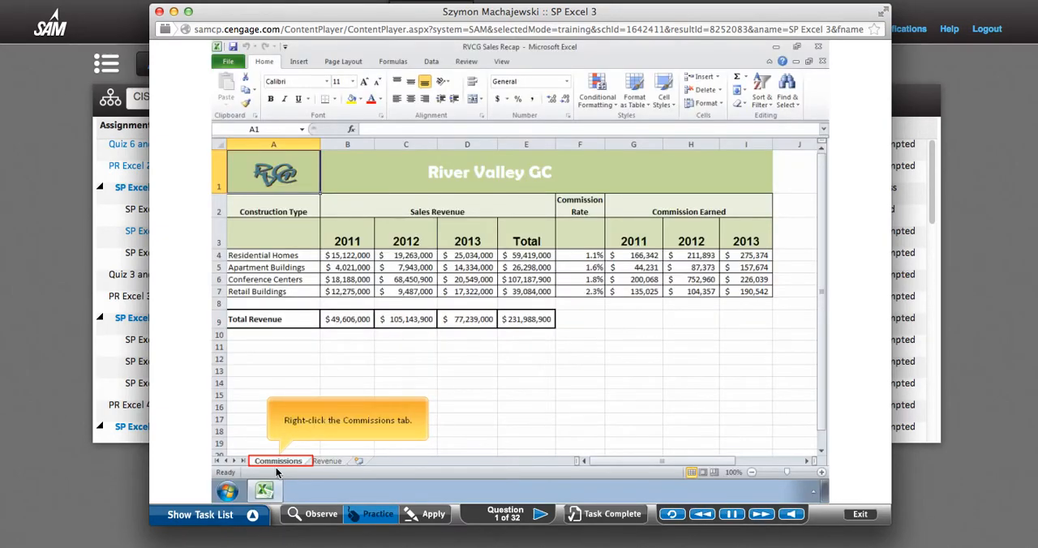
click(279, 460)
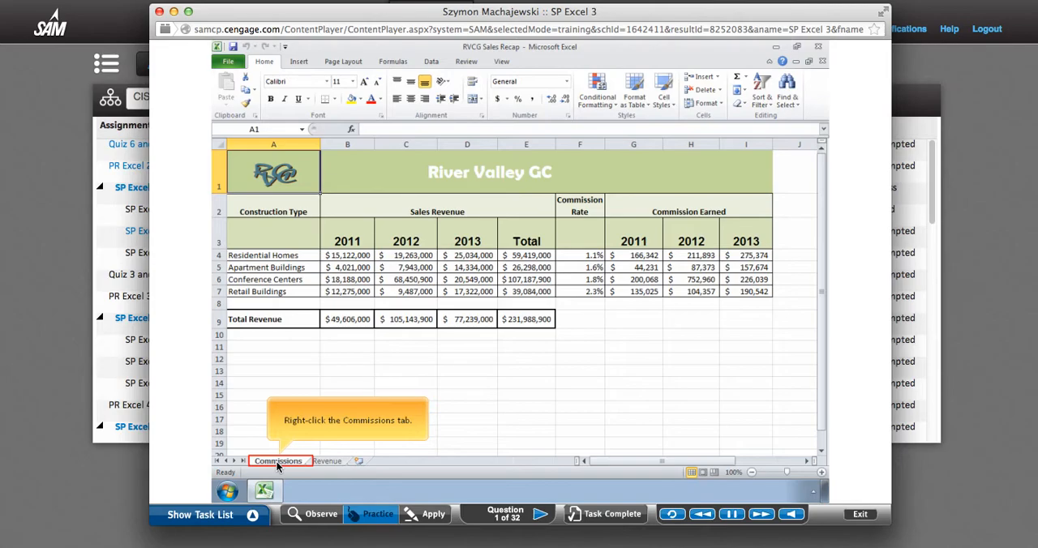
mouse_move(291, 421)
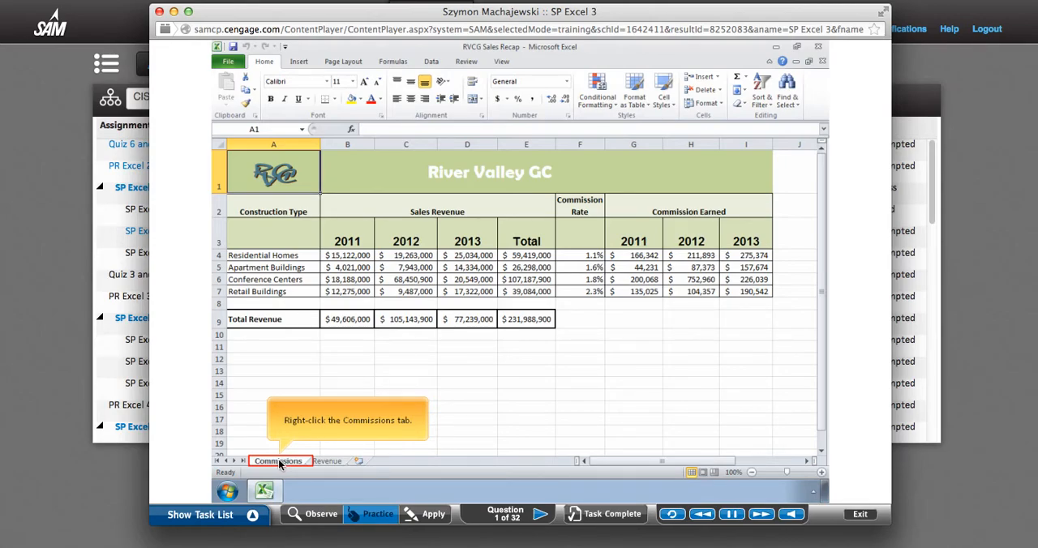
click(279, 461)
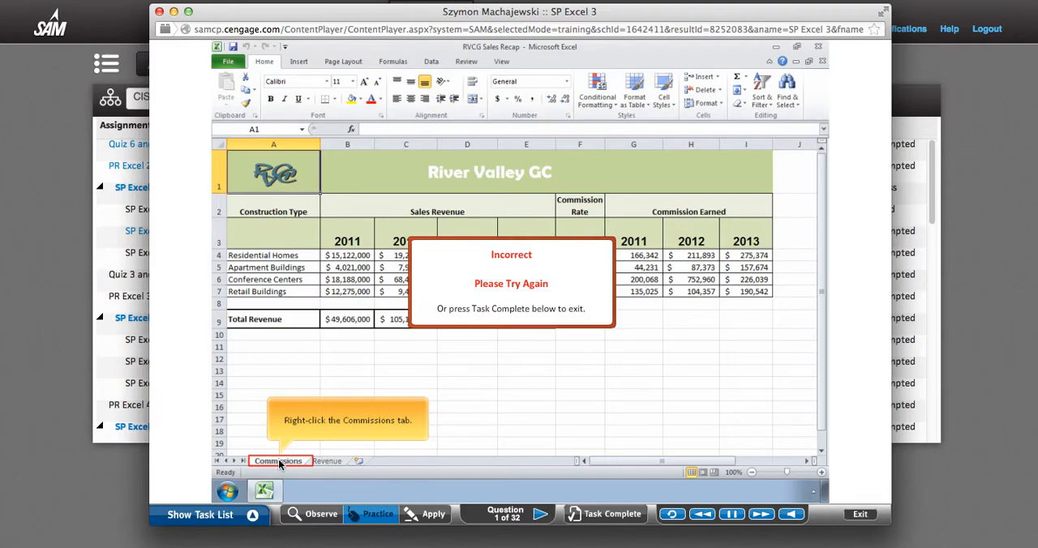
click(433, 514)
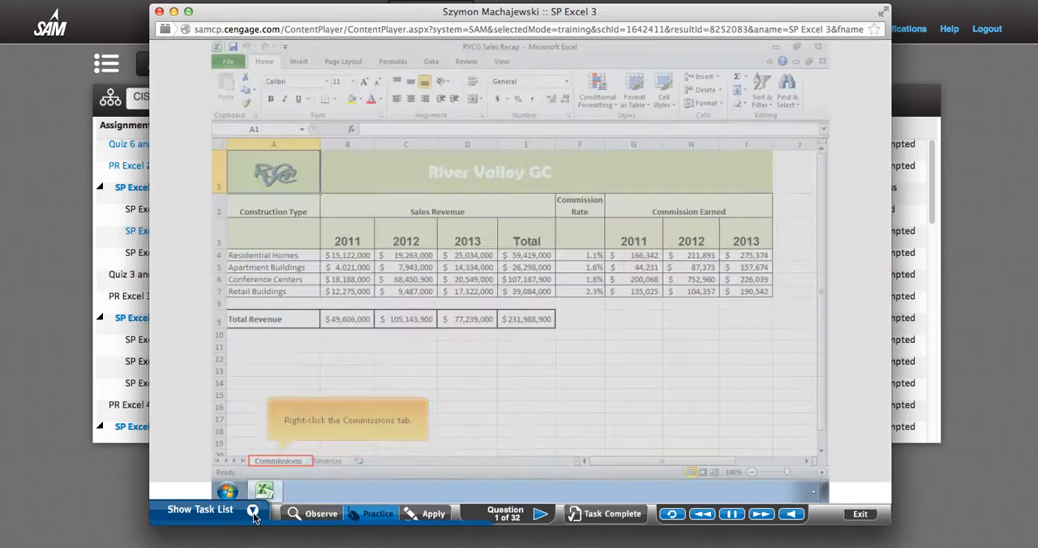
click(200, 509)
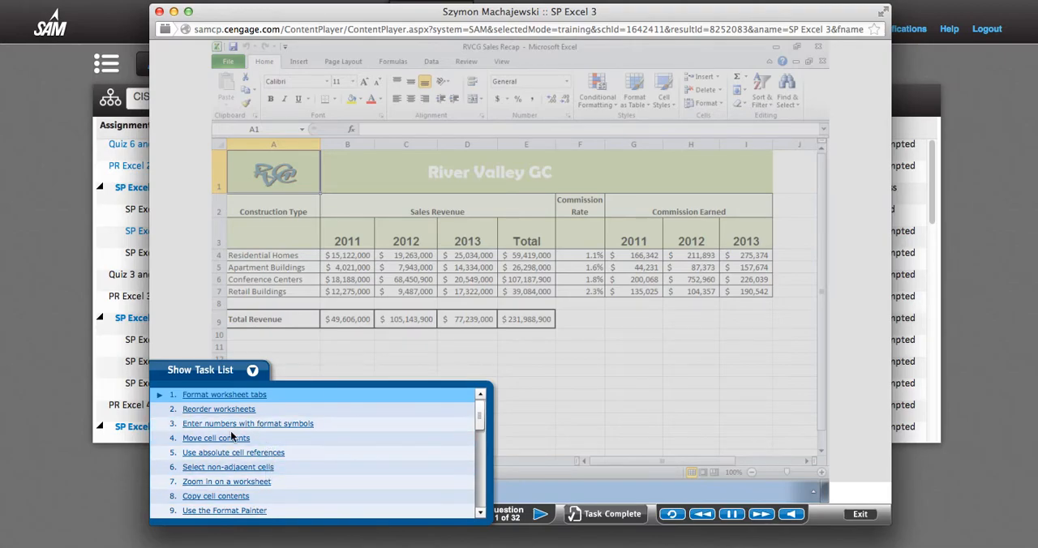
- Jump to task 4, Move cell contents, and practise moving Total Revenue from A8 to A9
click(216, 438)
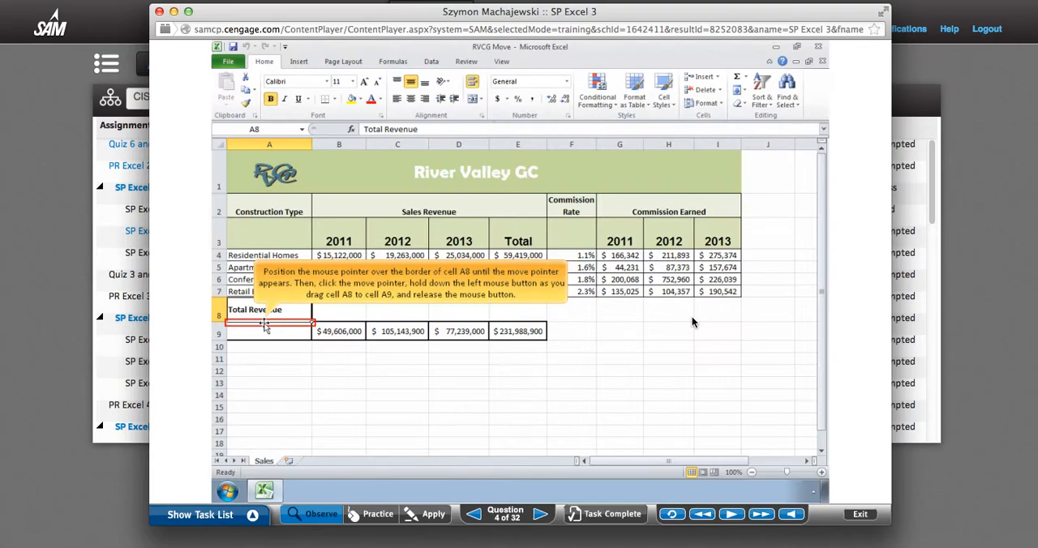
click(371, 513)
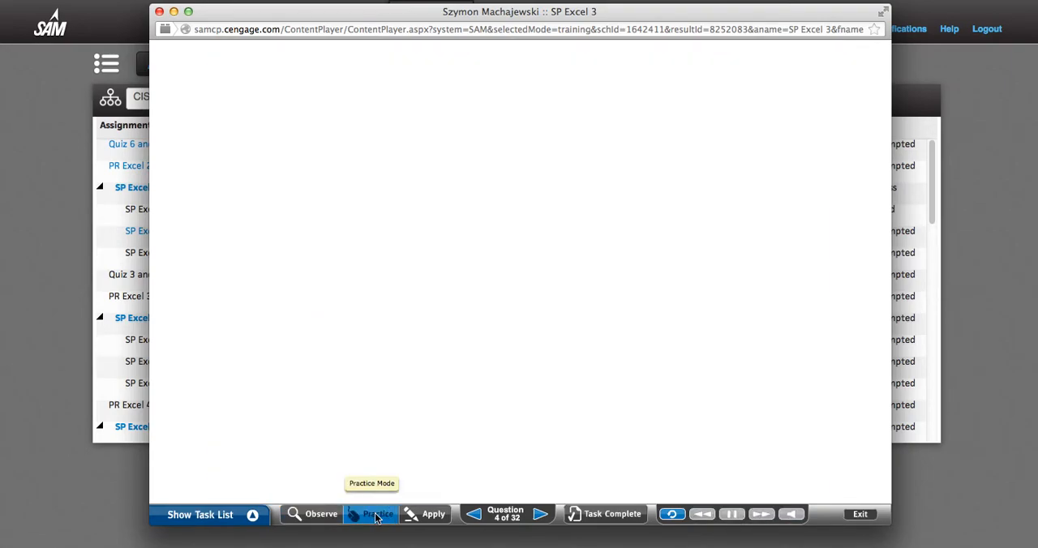
click(371, 514)
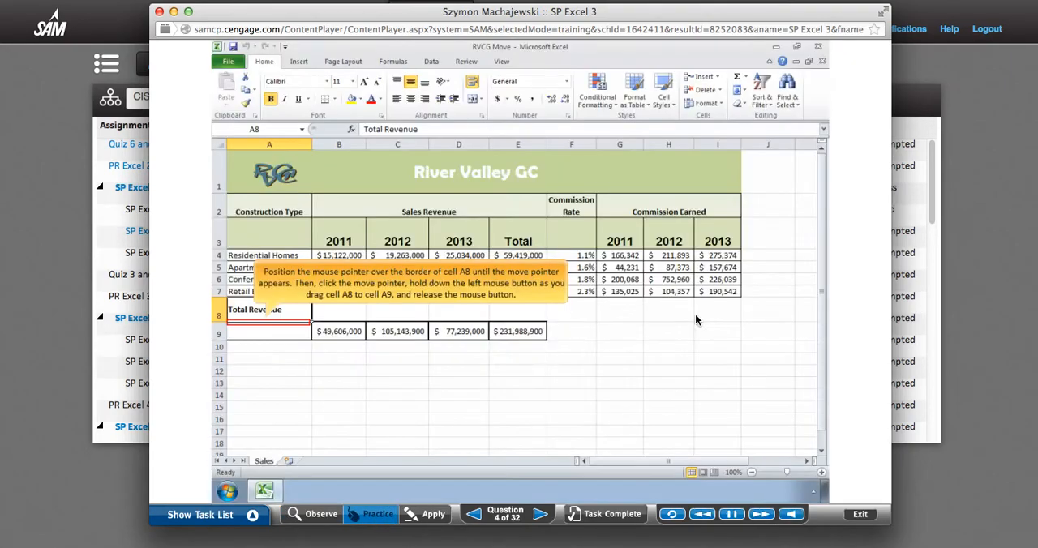
mouse_move(261, 325)
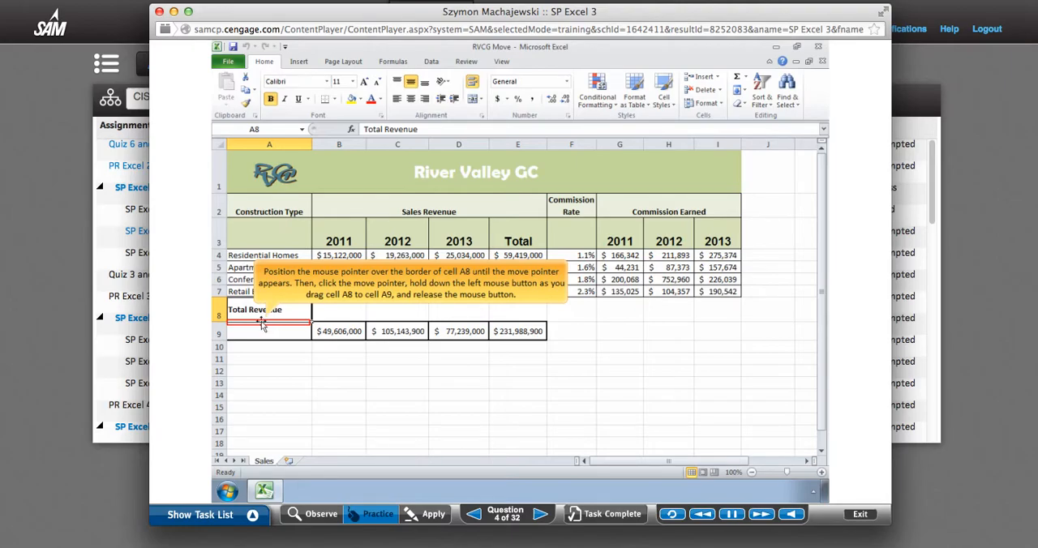
mouse_move(262, 322)
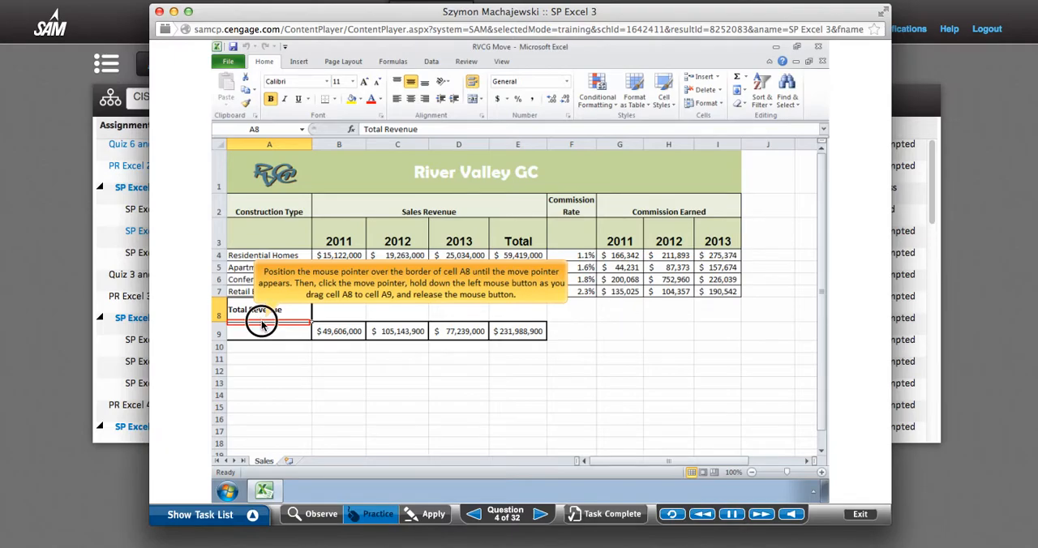
drag(267, 315, 267, 331)
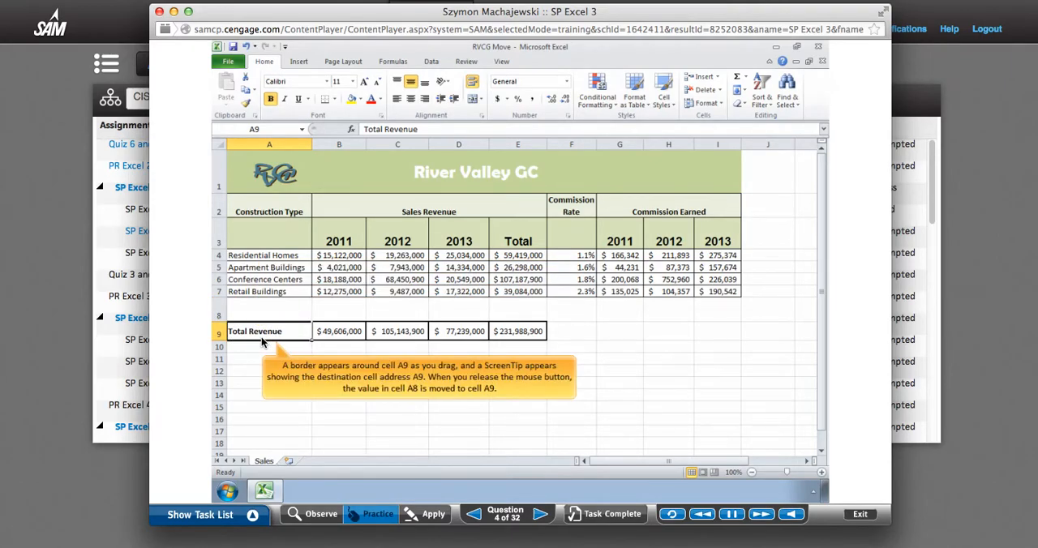
mouse_move(297, 373)
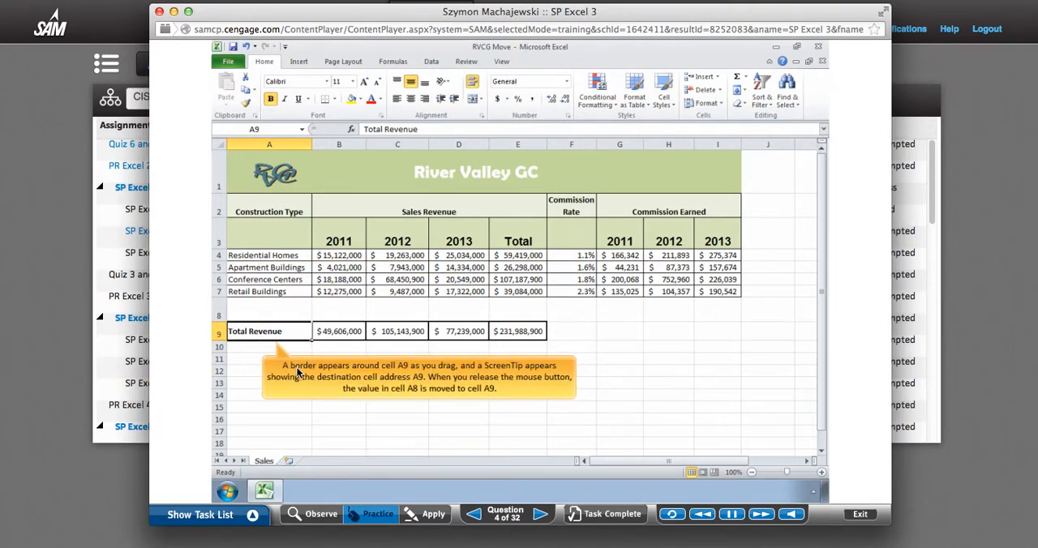
mouse_move(454, 404)
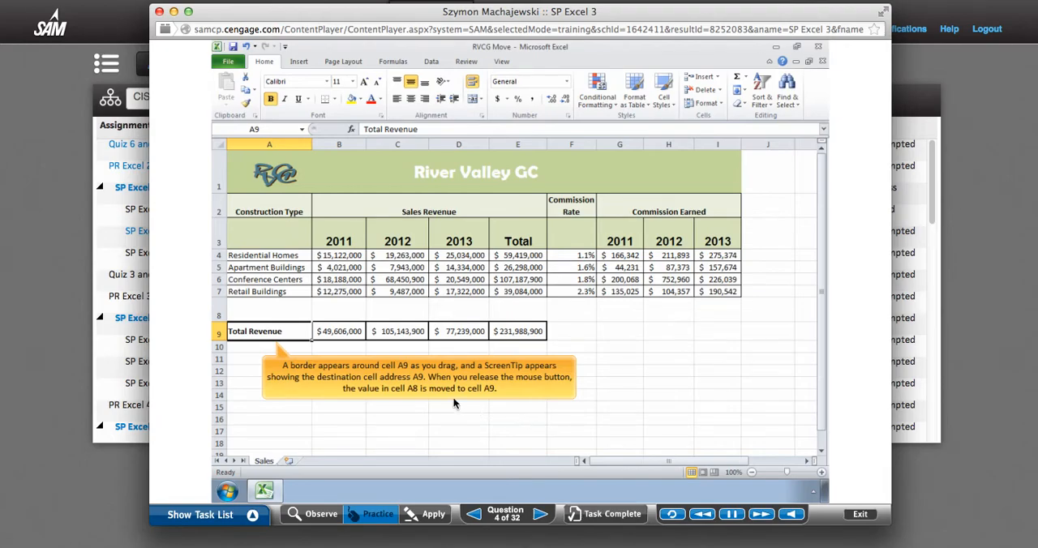
mouse_move(397, 394)
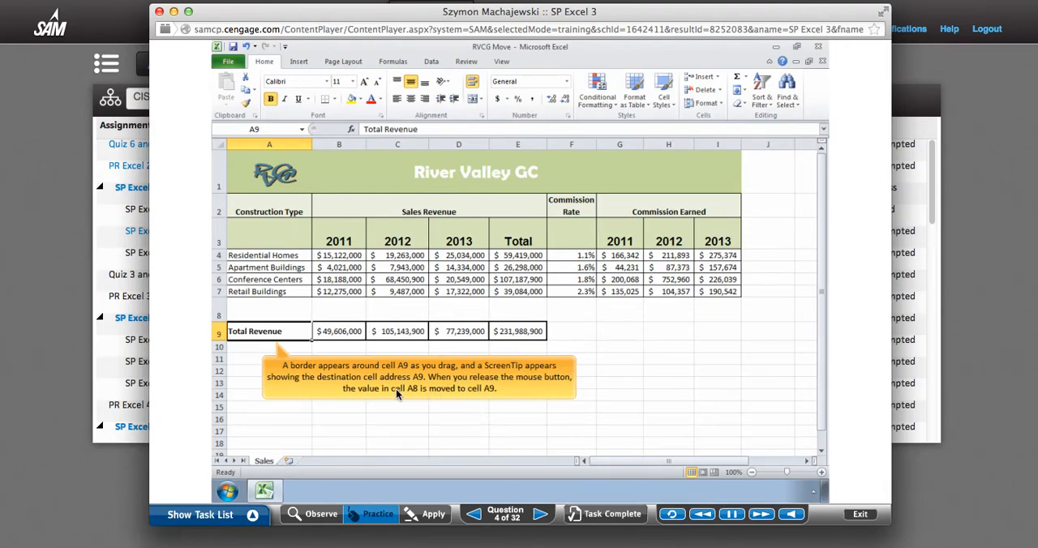
mouse_move(408, 393)
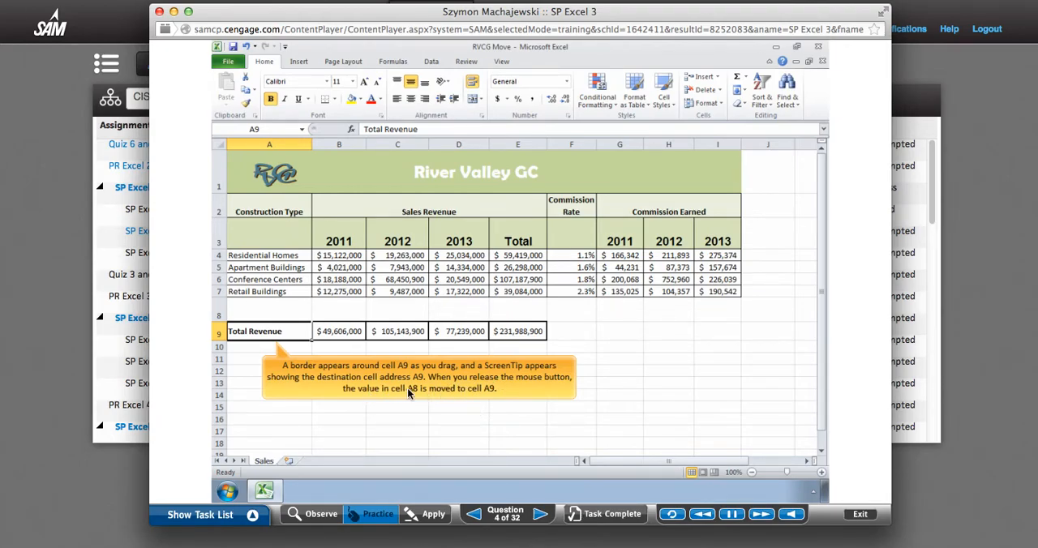
mouse_move(489, 395)
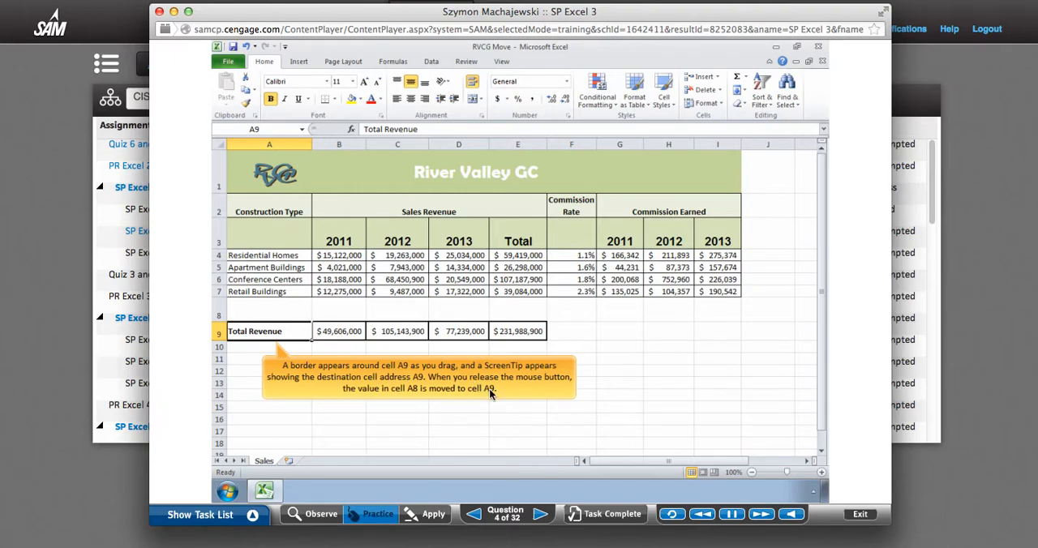
mouse_move(434, 515)
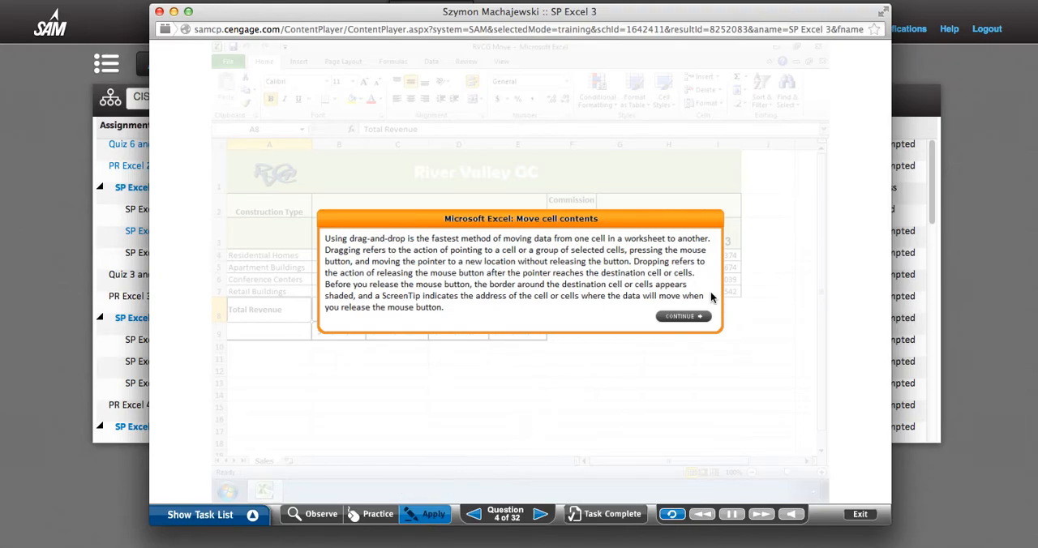
- Dismiss the Apply intro and drag Total Revenue from cell A8 to A9
click(682, 316)
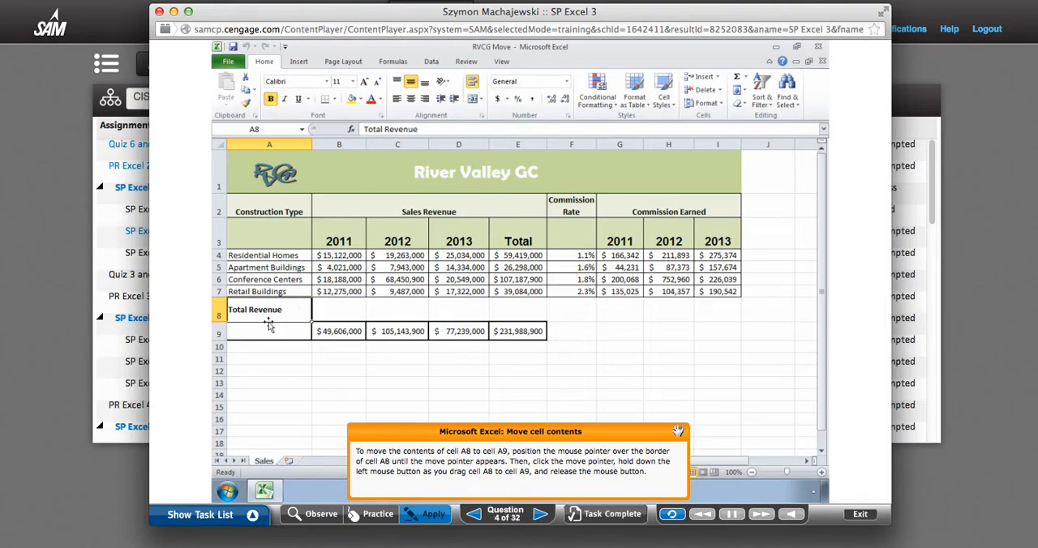
drag(268, 309, 268, 331)
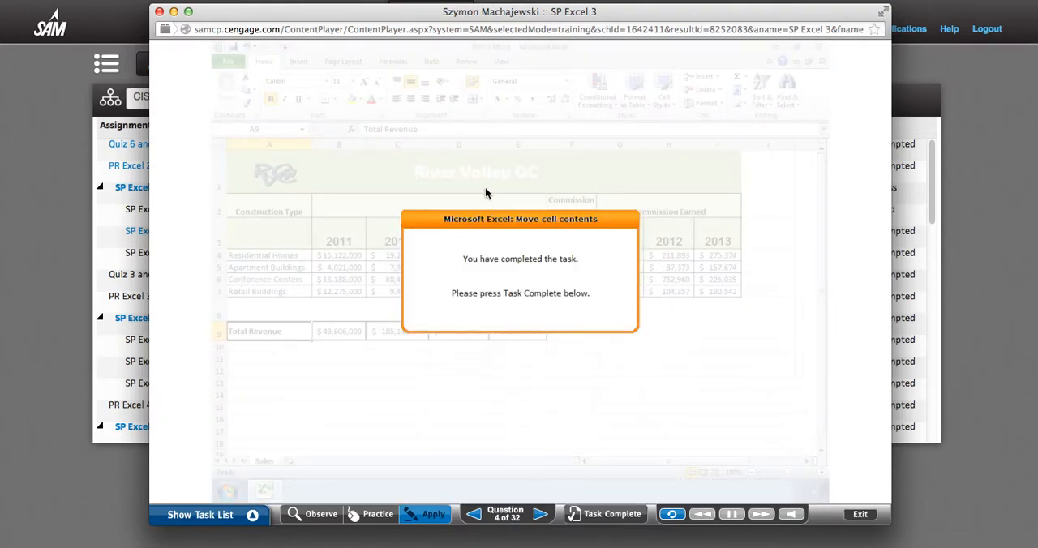
mouse_move(486, 351)
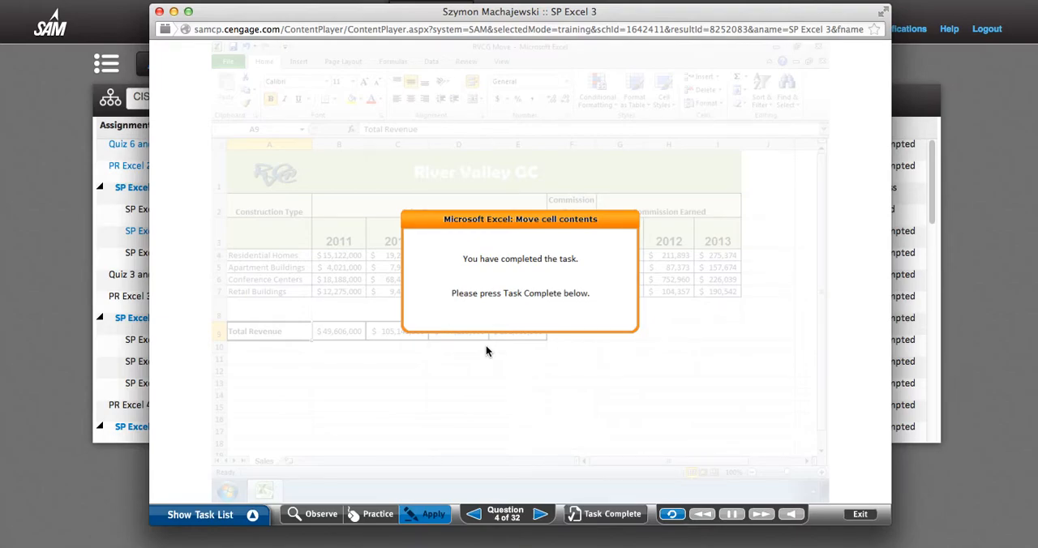
mouse_move(473, 444)
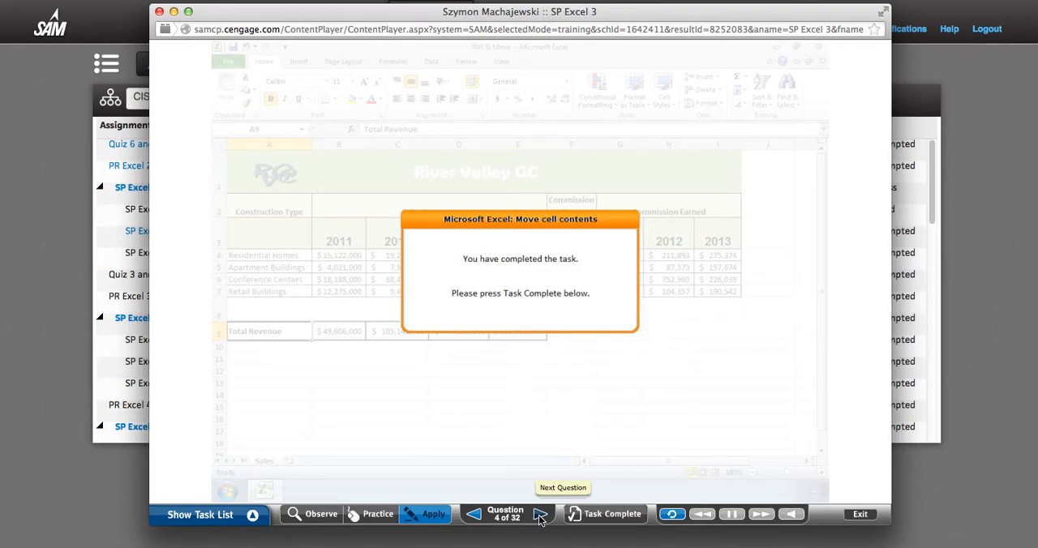
mouse_move(511, 403)
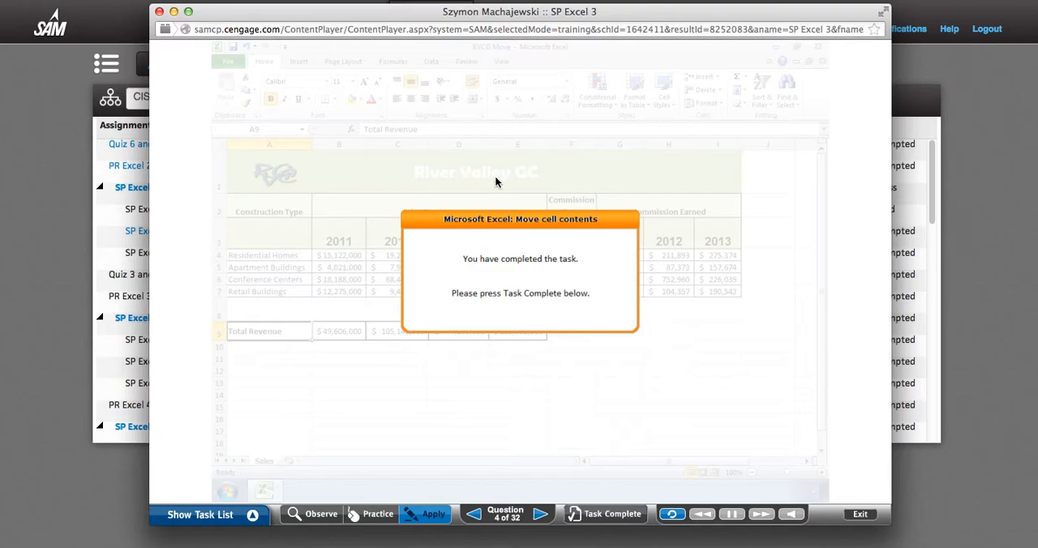
mouse_move(386, 244)
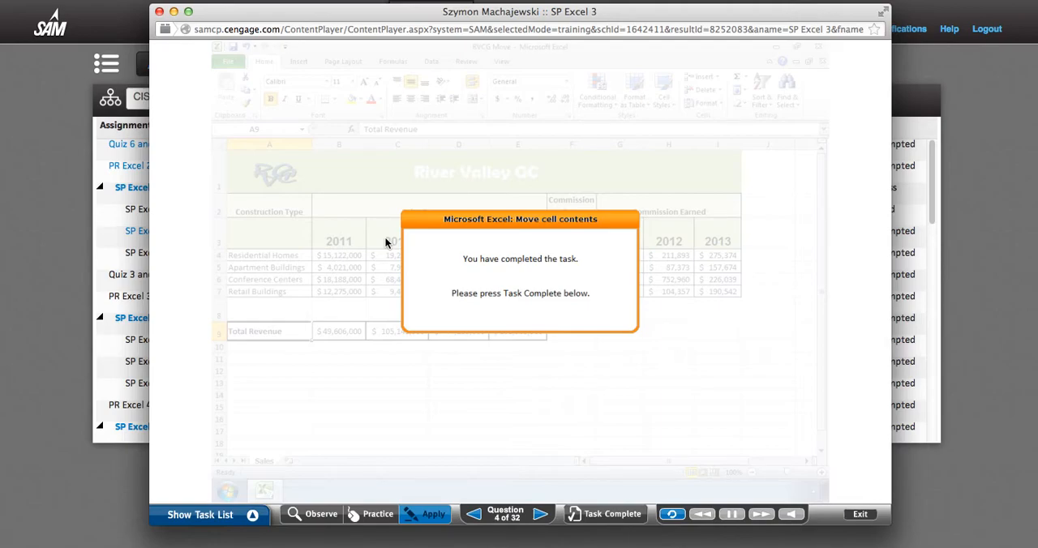
mouse_move(604, 514)
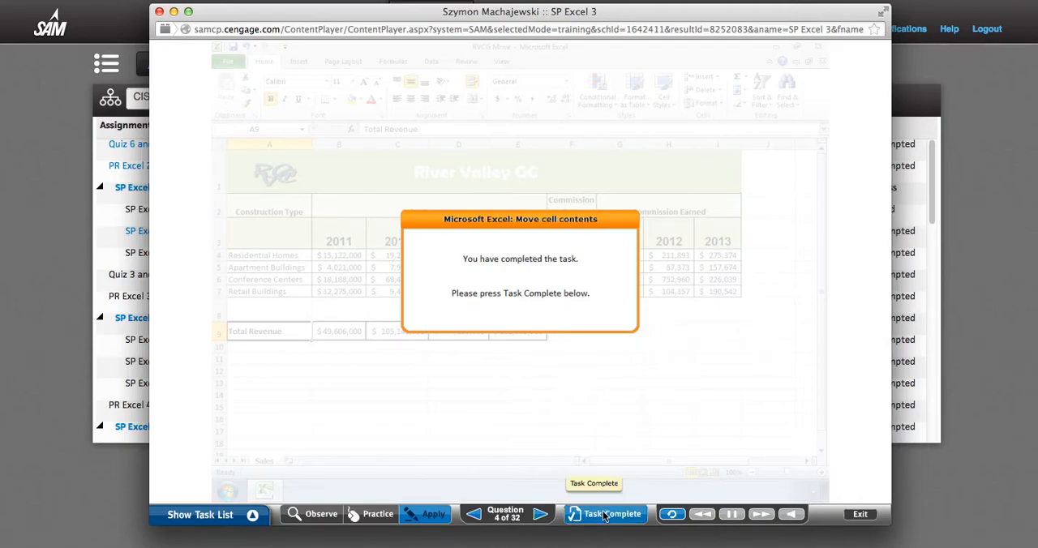
- Mark Move cell contents as Task Complete to load task 5
click(604, 513)
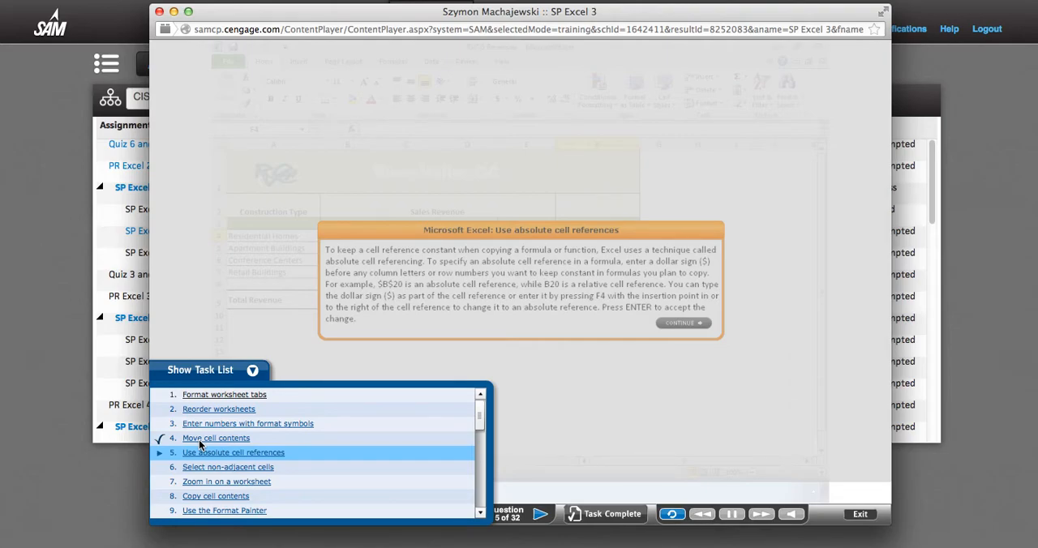
mouse_move(186, 392)
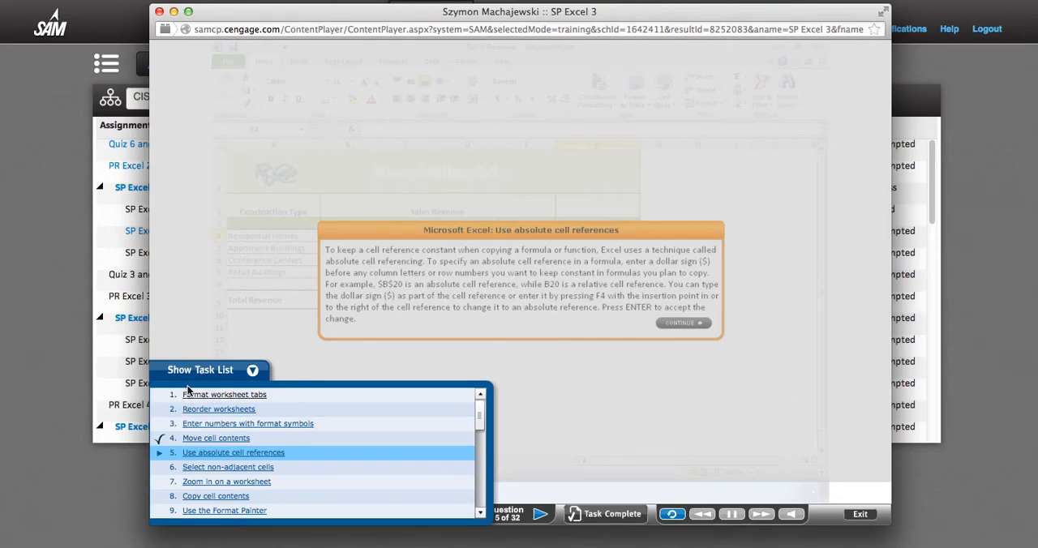
mouse_move(240, 370)
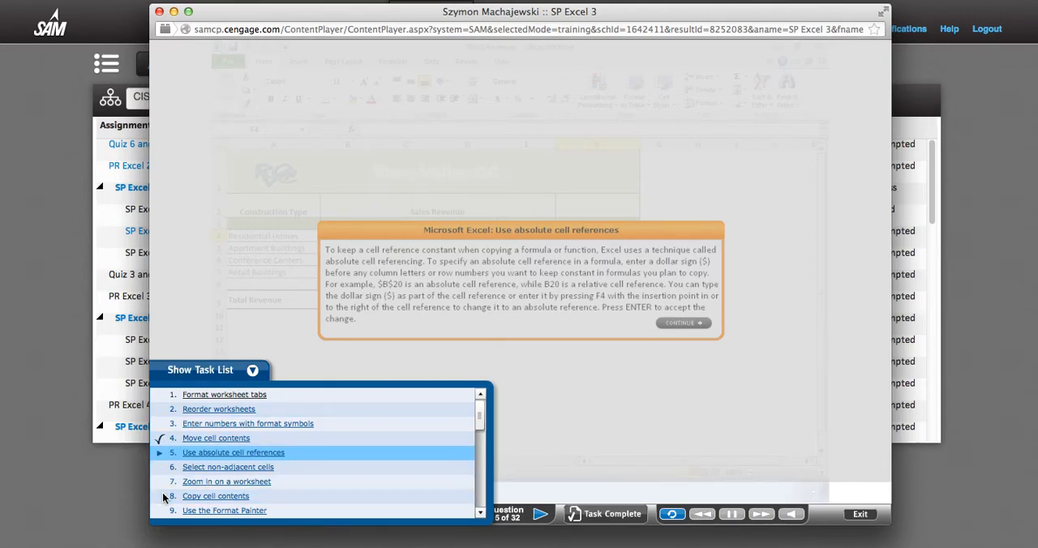
- Collapse the task list panel after confirming Move cell contents is ticked
click(252, 370)
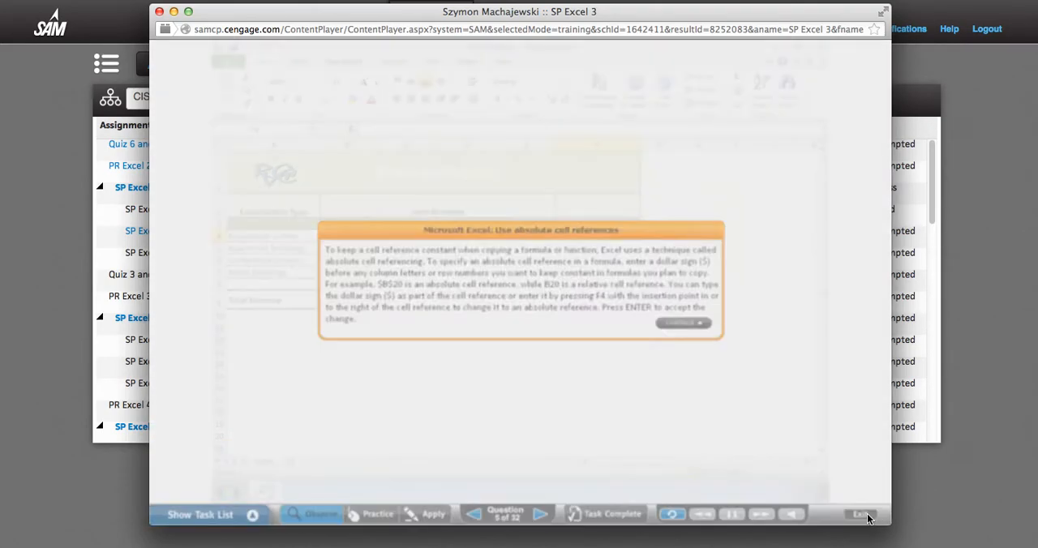
- Exit the training session and close the summary showing 1 of 32 tasks completed
click(862, 514)
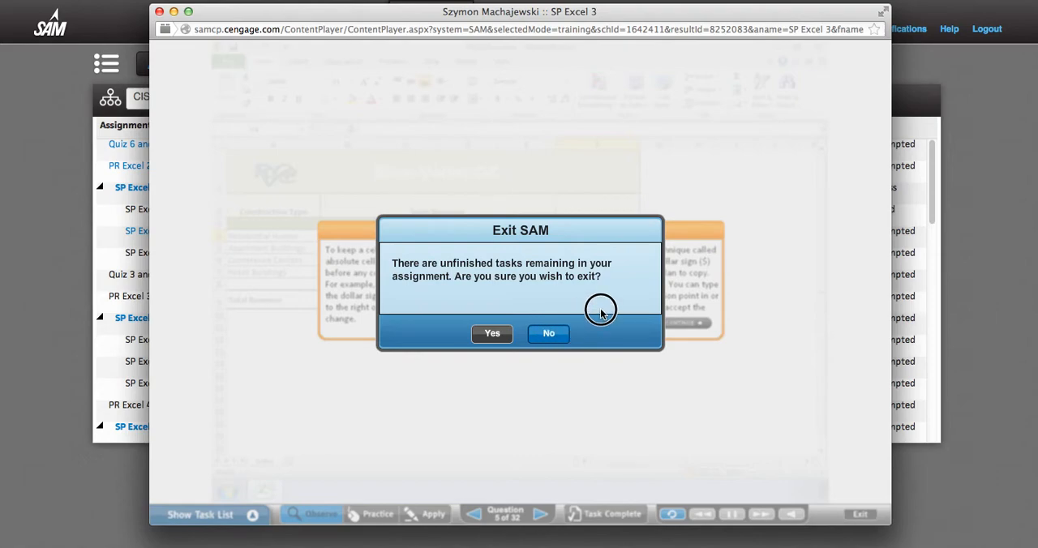
mouse_move(590, 329)
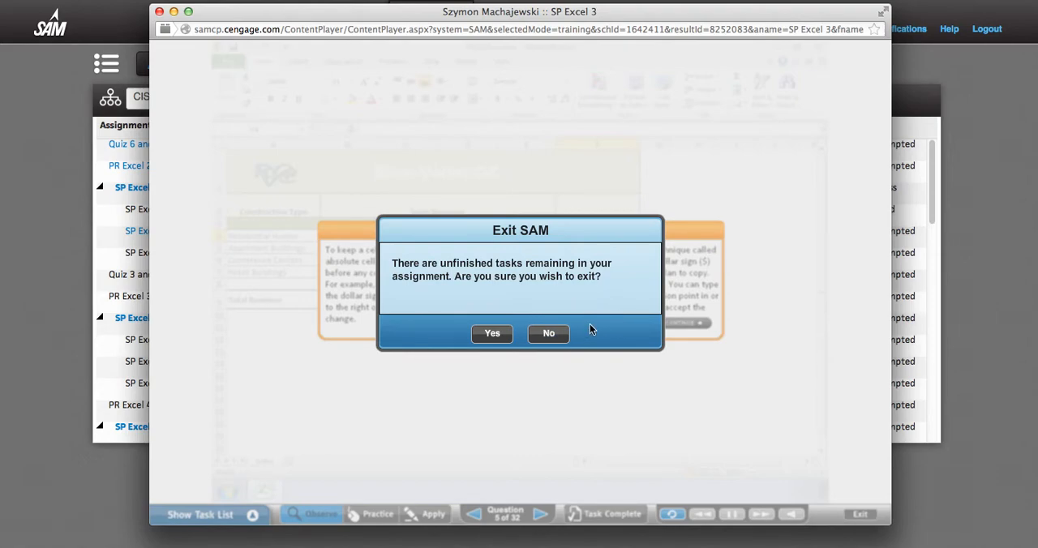
mouse_move(582, 300)
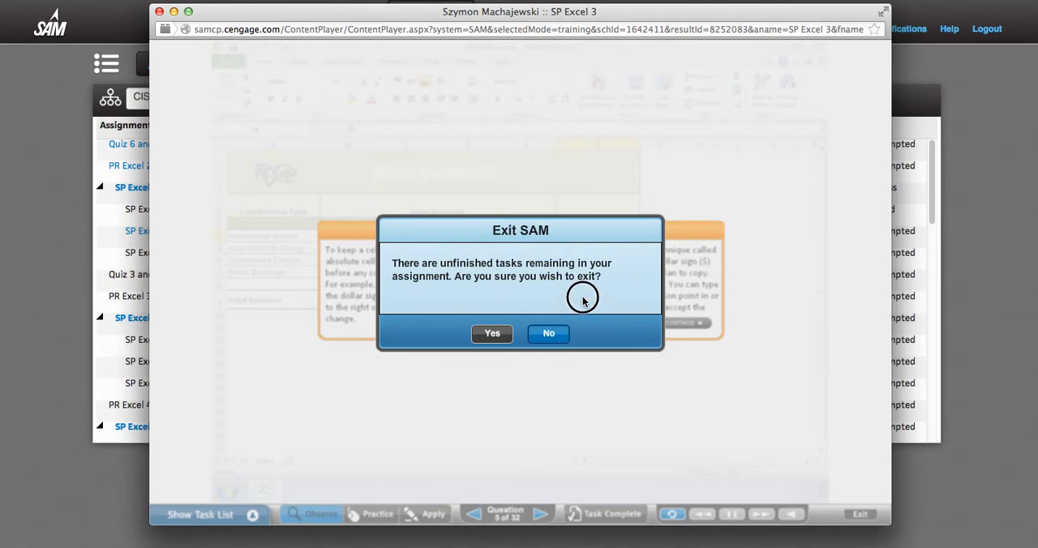
click(548, 333)
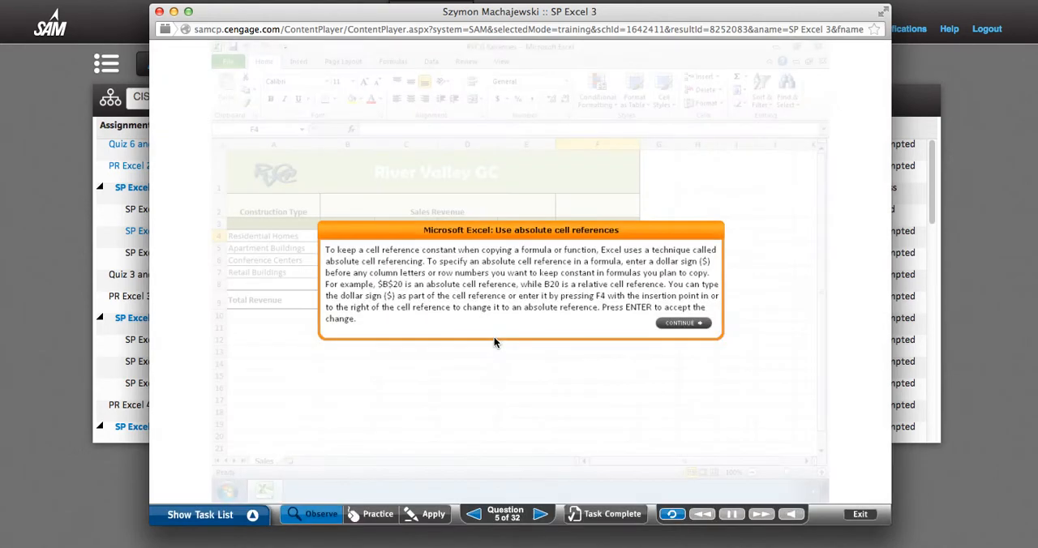
click(612, 514)
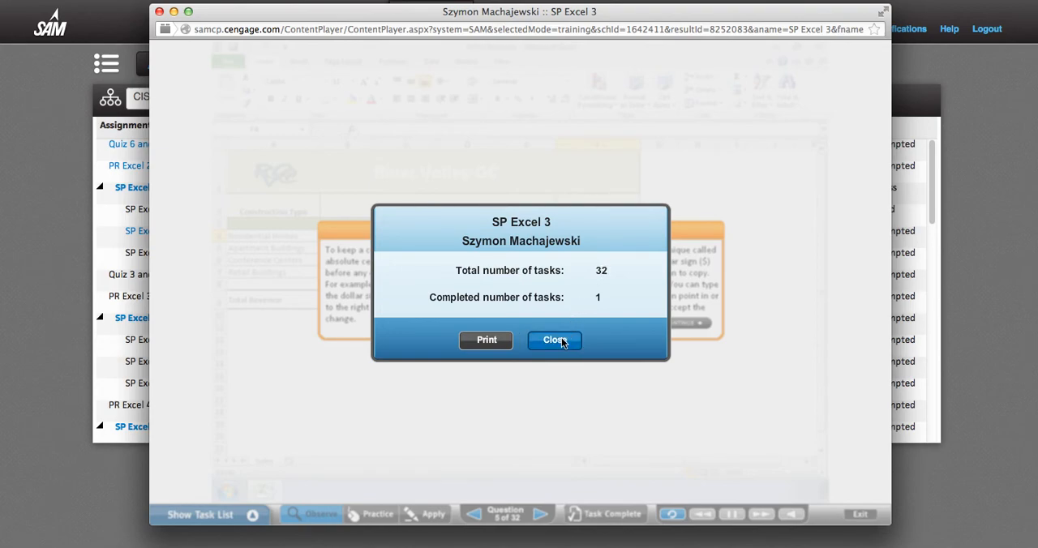
click(555, 340)
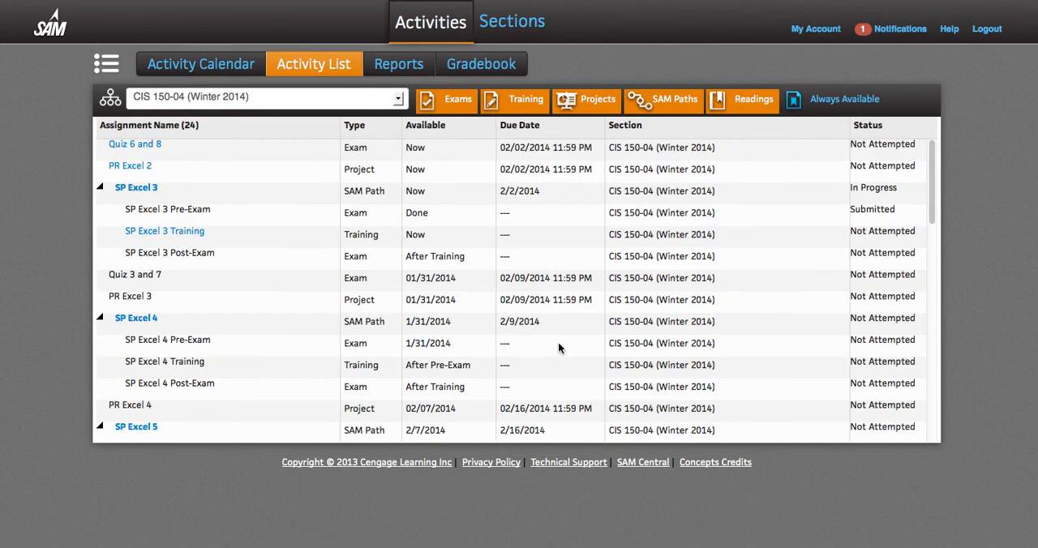